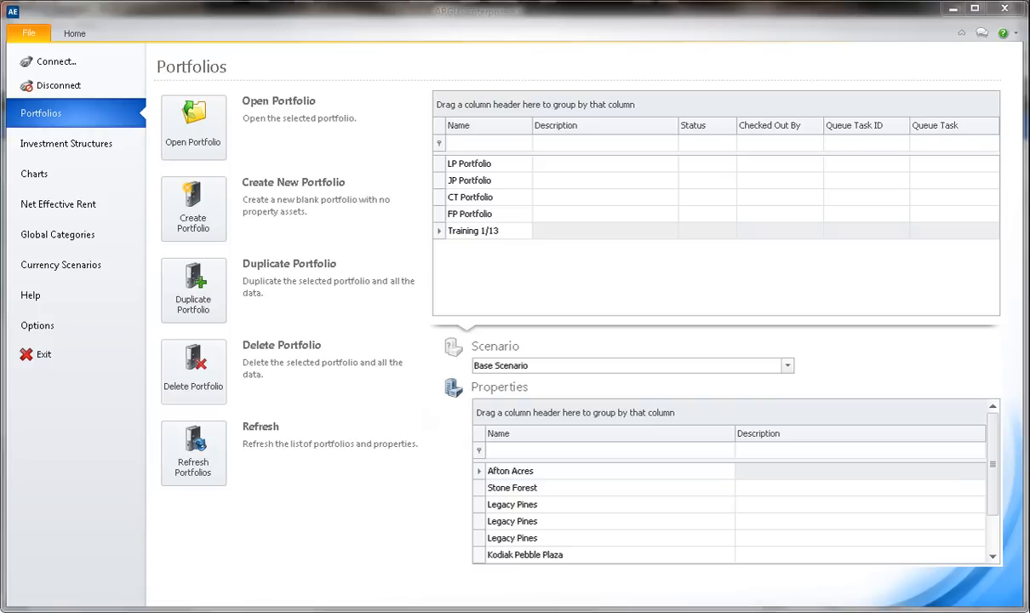
Create a blank portfolio named 'DCF Import Portfolio'.
left_click(193, 209)
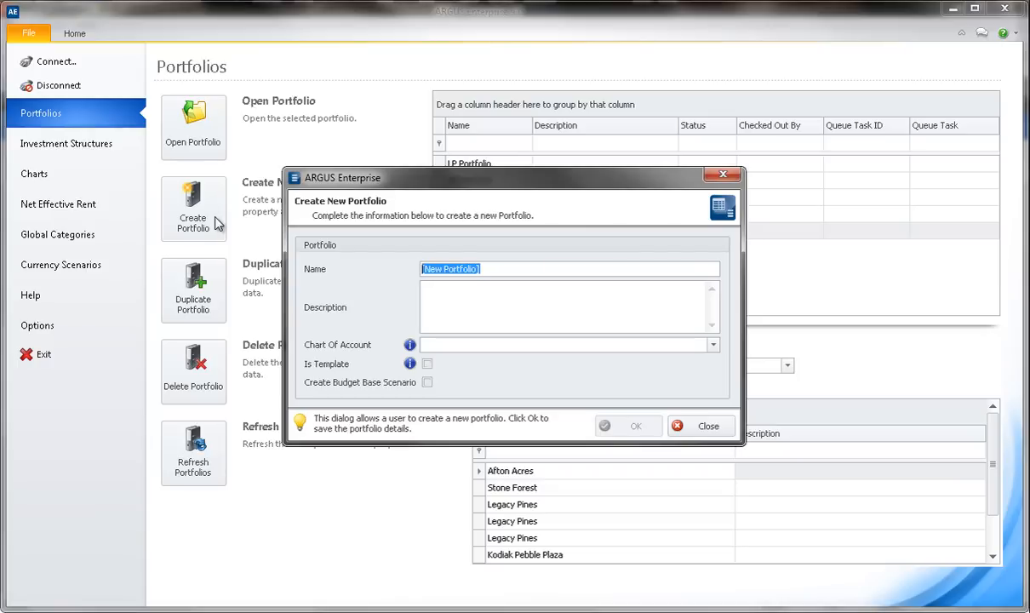
type("DCF Import P")
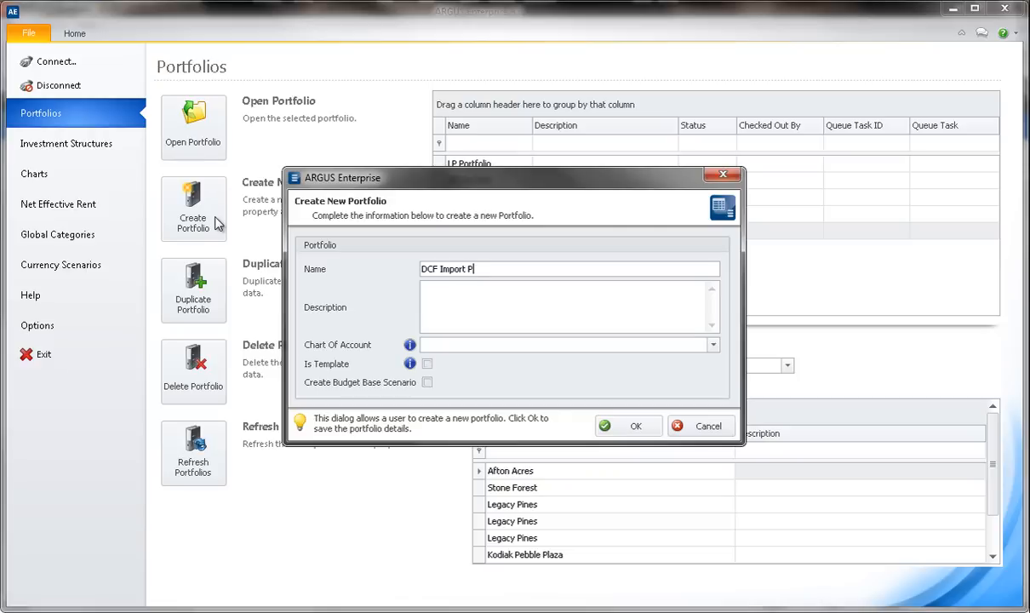
type("ortfolio")
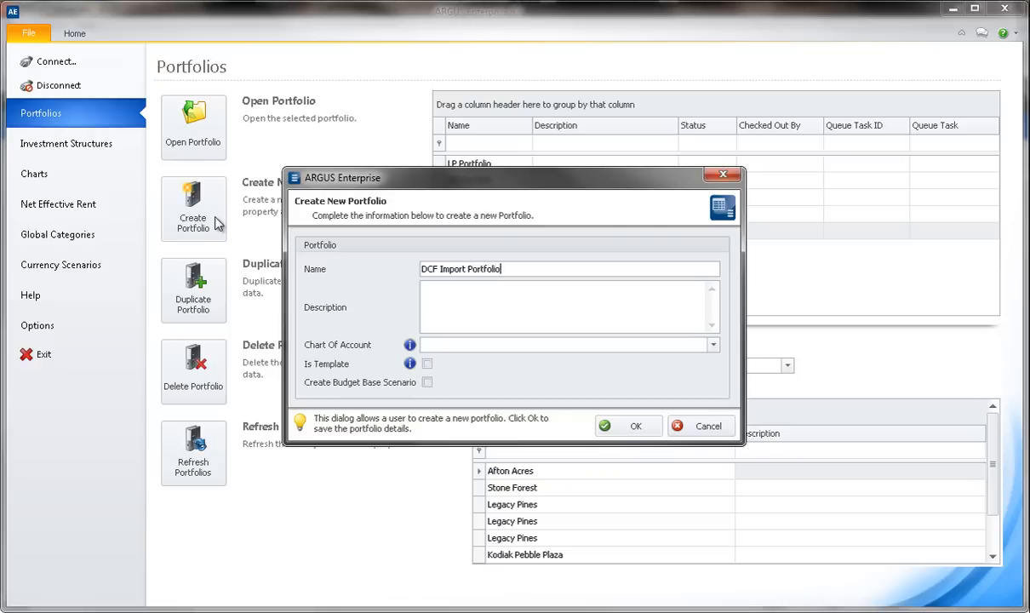
mouse_move(637, 426)
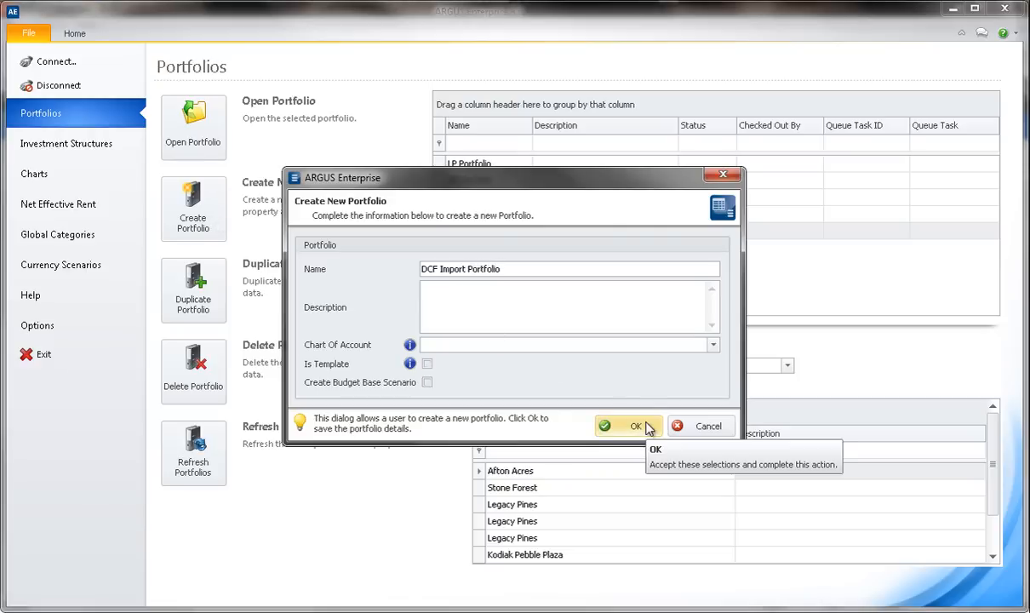
left_click(635, 425)
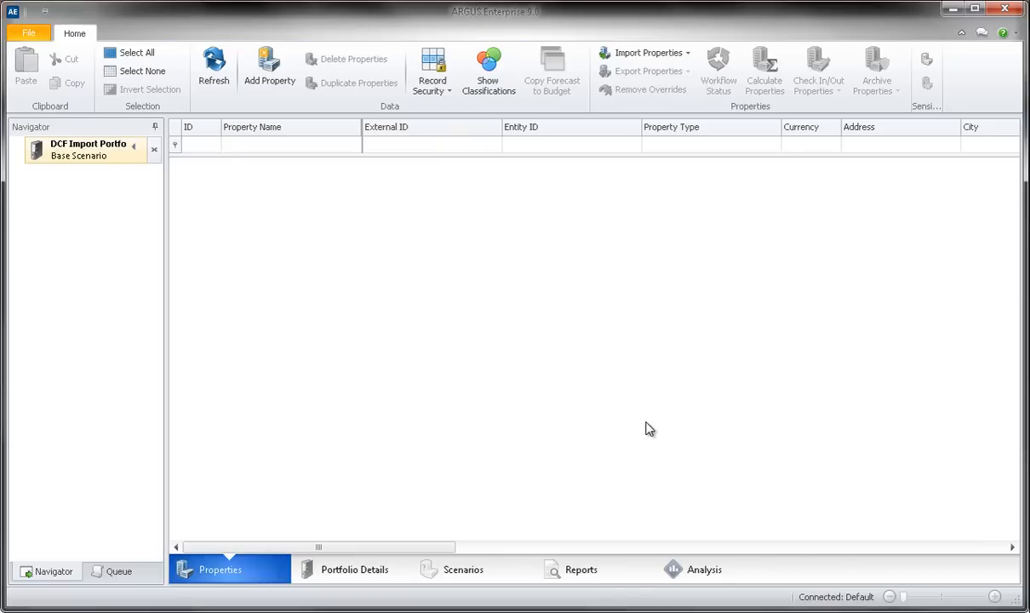
mouse_move(647, 423)
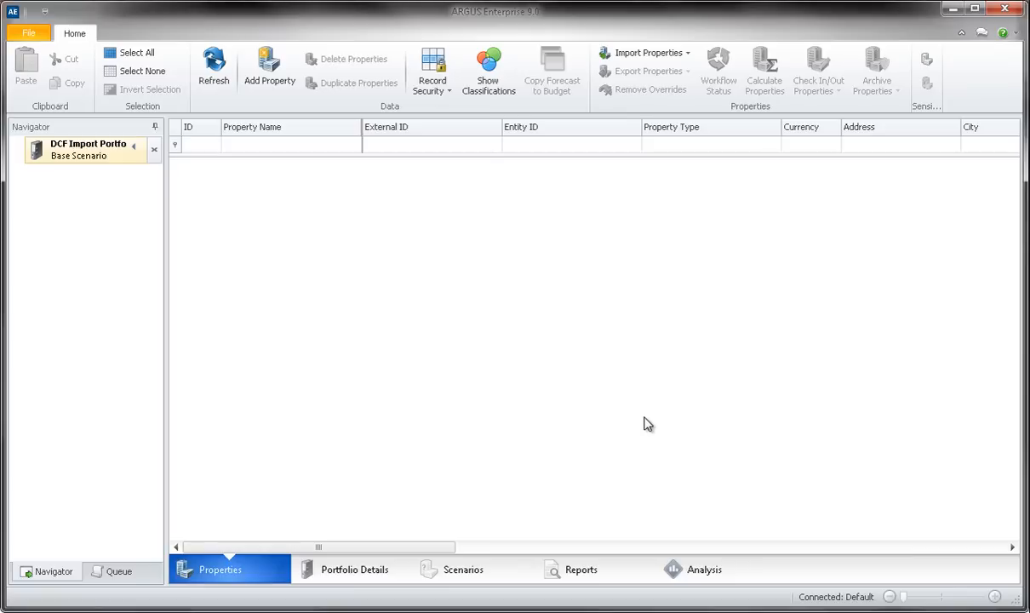
mouse_move(655, 395)
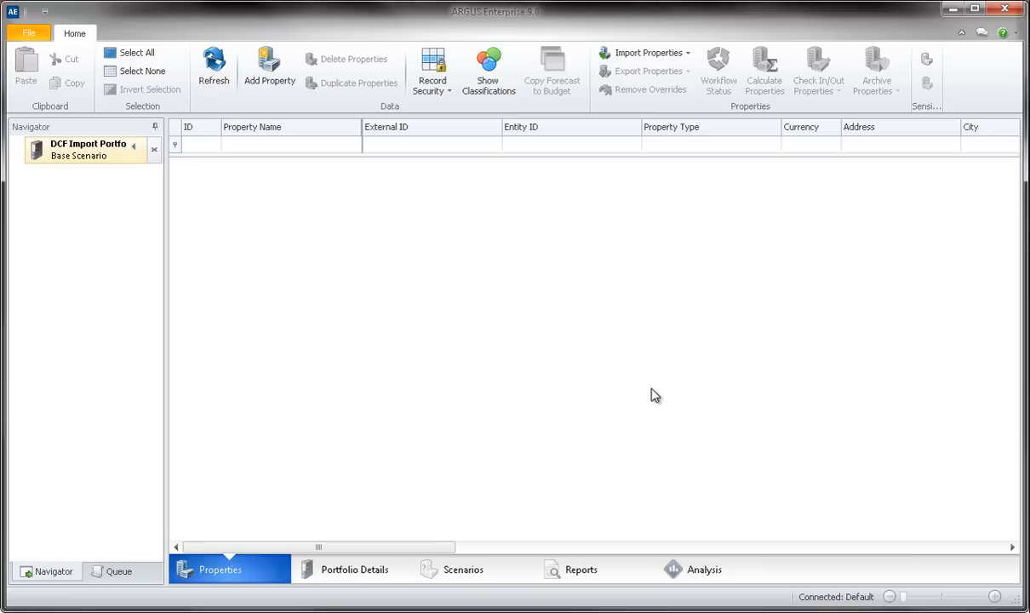
mouse_move(688, 119)
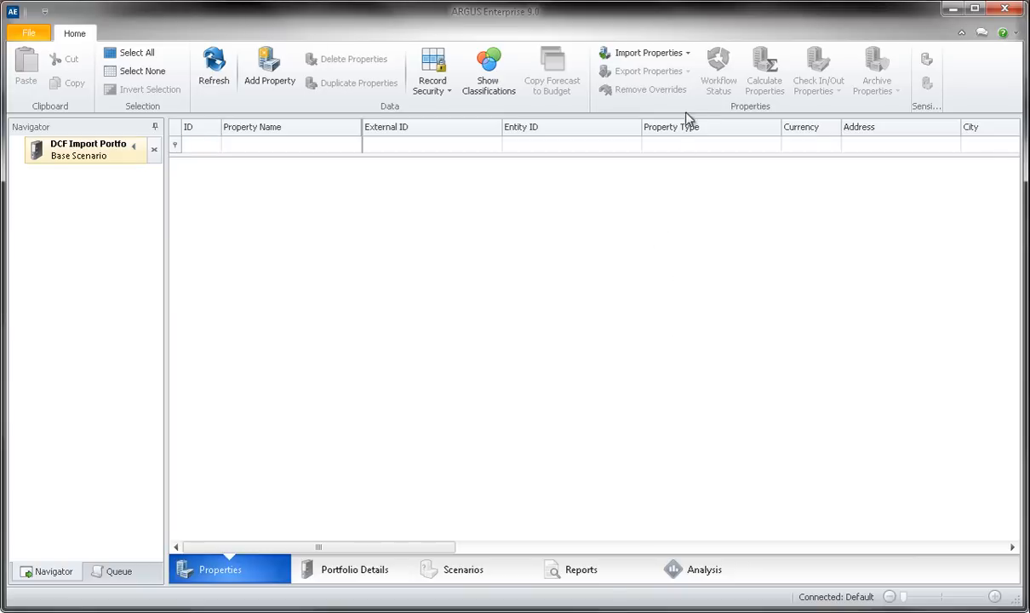
Import properties from the five DCF .SF files, starting with DCF File 1.SF.
left_click(646, 52)
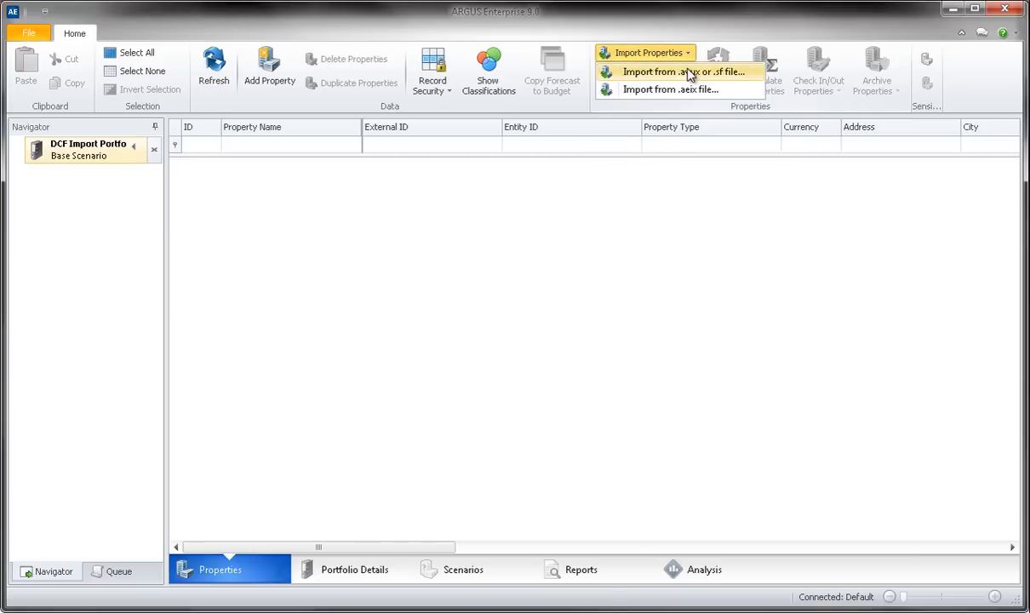
left_click(682, 71)
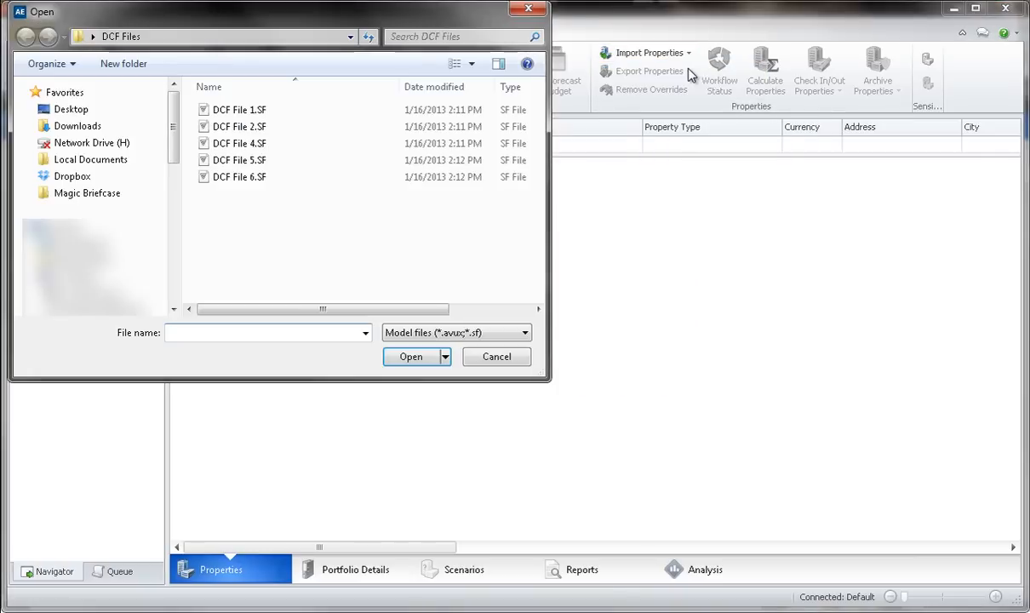
mouse_move(538, 147)
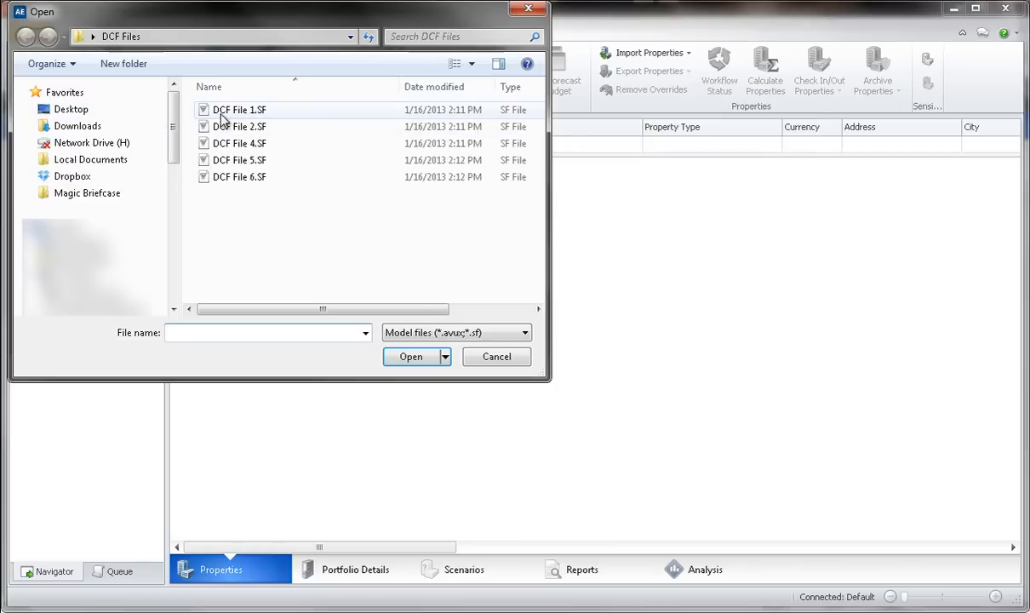
left_click(239, 109)
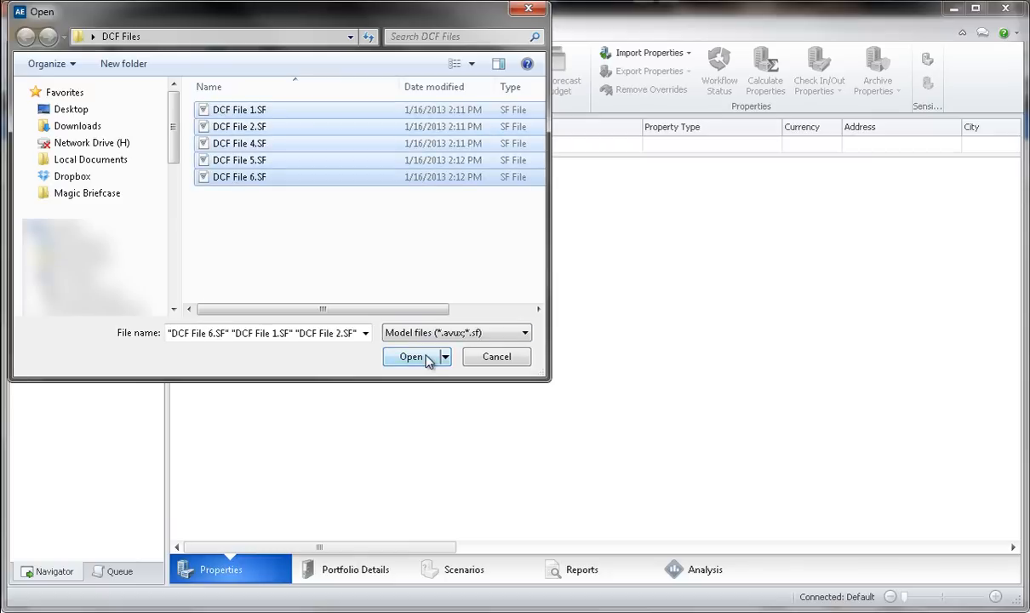
left_click(409, 357)
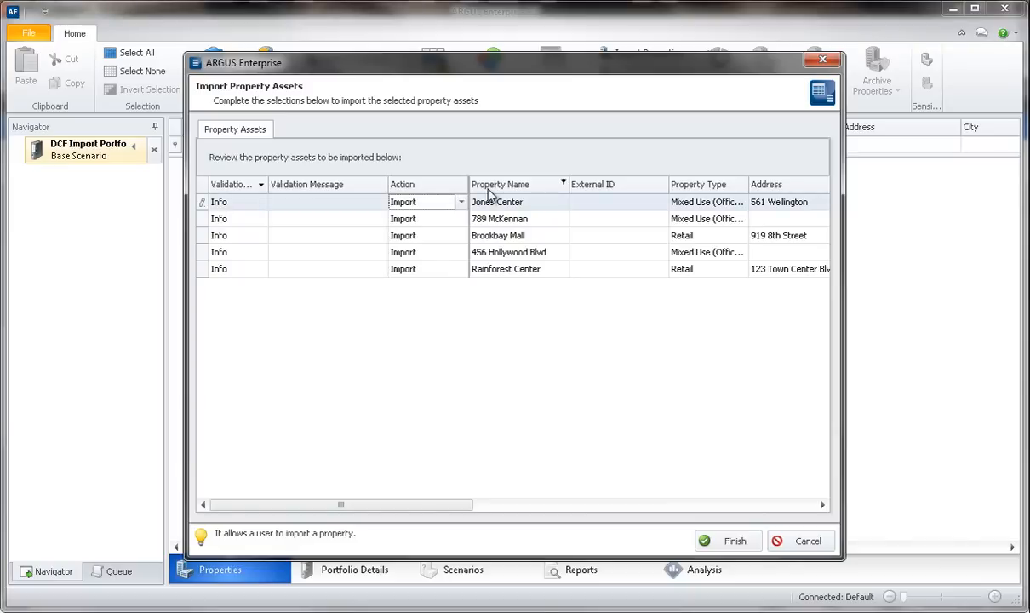
Toggle Jones Center to Skip and back to Import, then run the import.
left_click(460, 202)
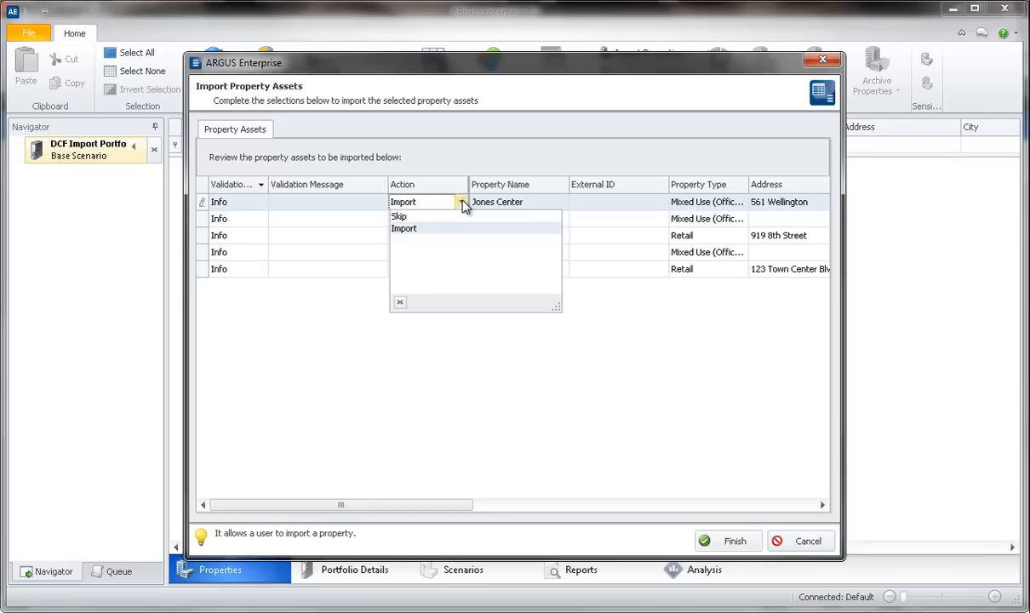
mouse_move(417, 224)
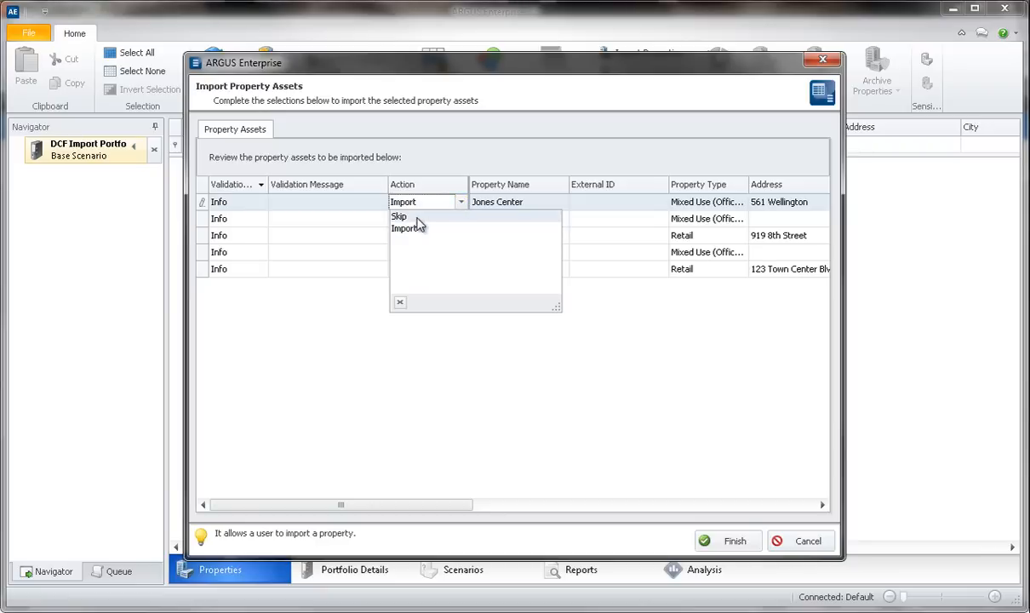
left_click(399, 216)
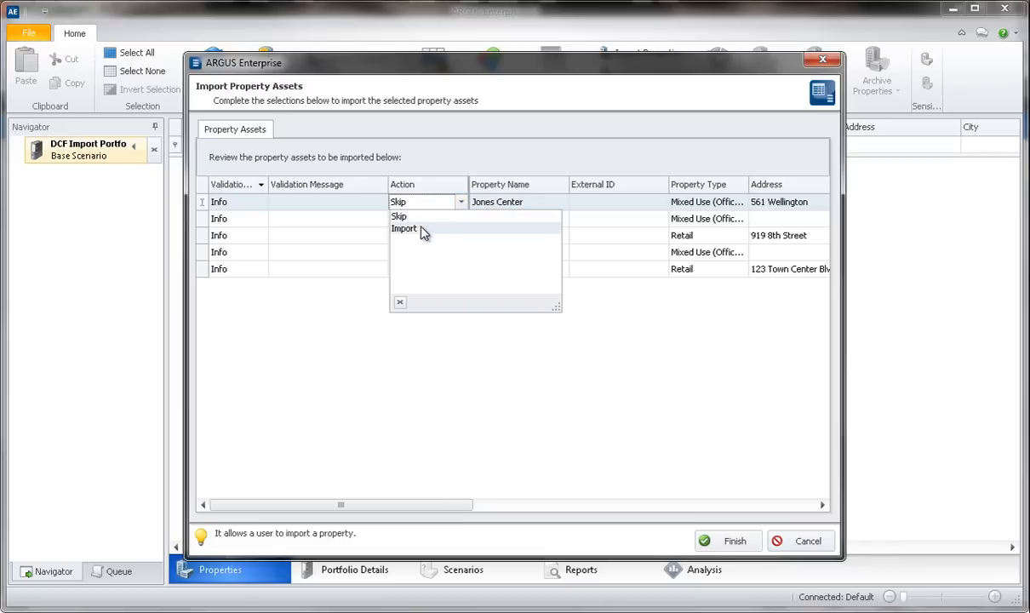
left_click(404, 228)
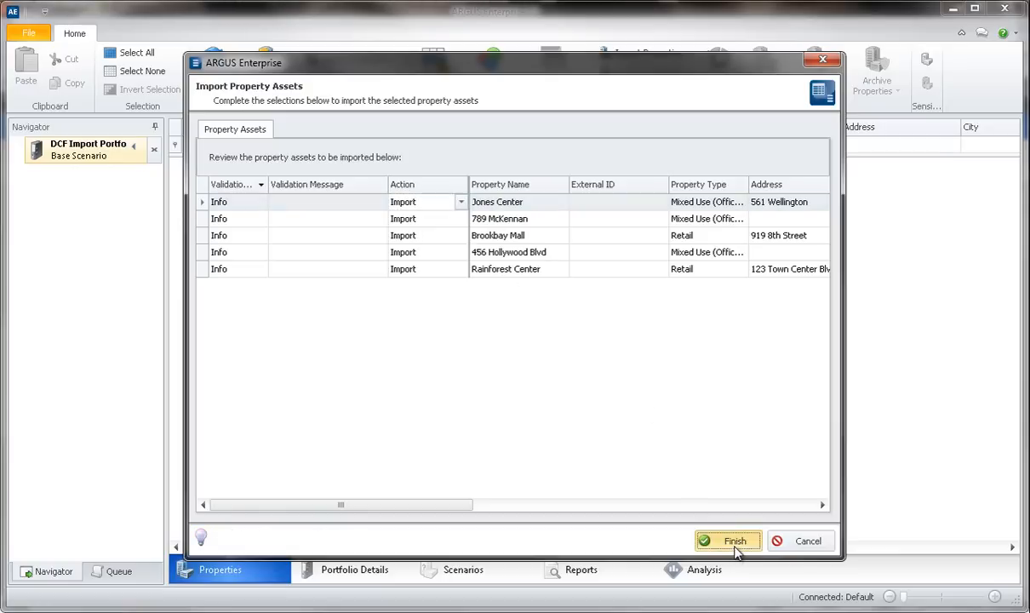
left_click(735, 541)
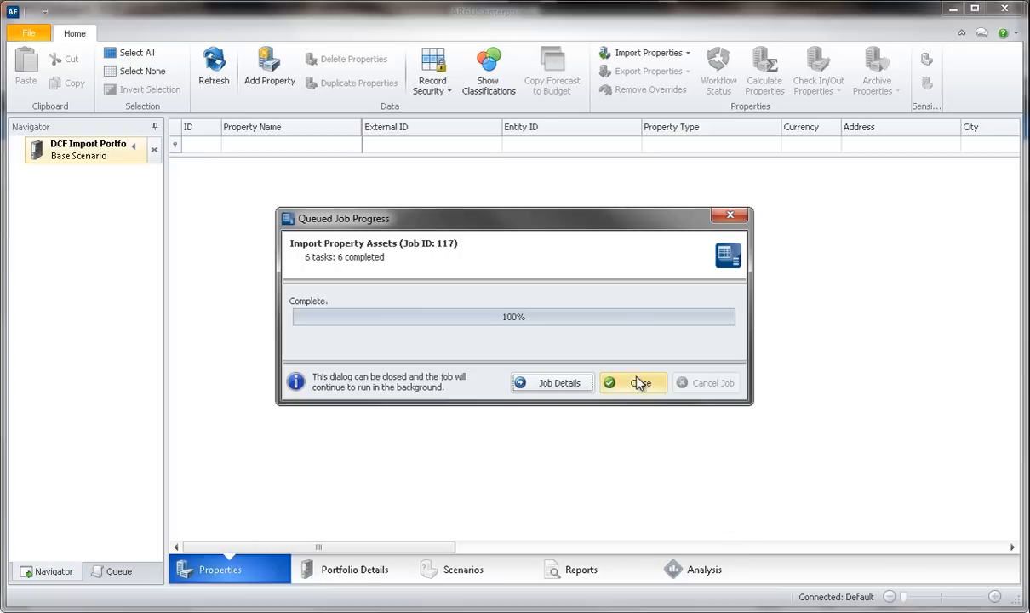
Close the completed import job progress window to see the five properties.
left_click(637, 382)
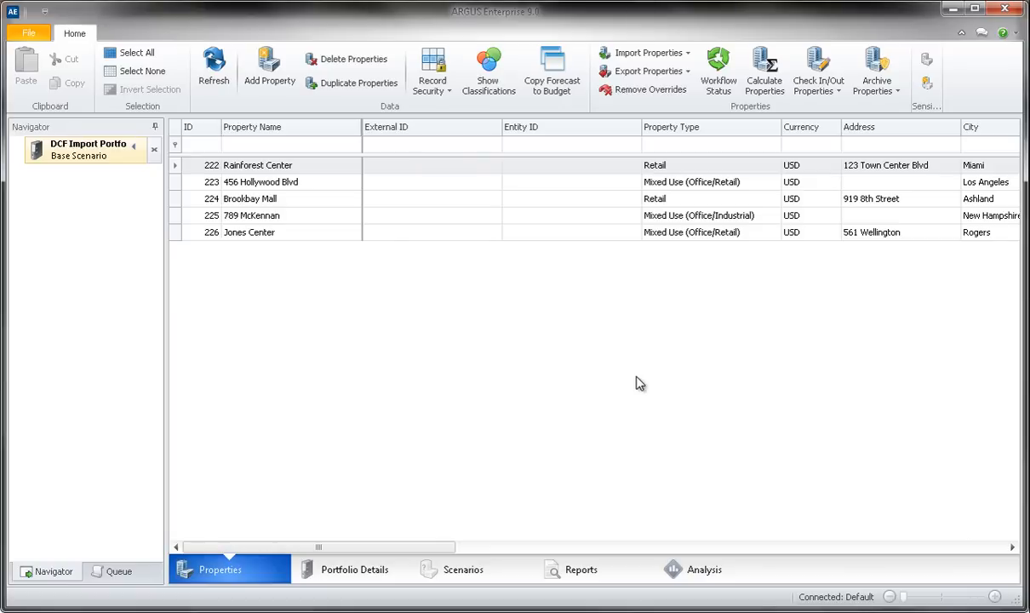
mouse_move(618, 368)
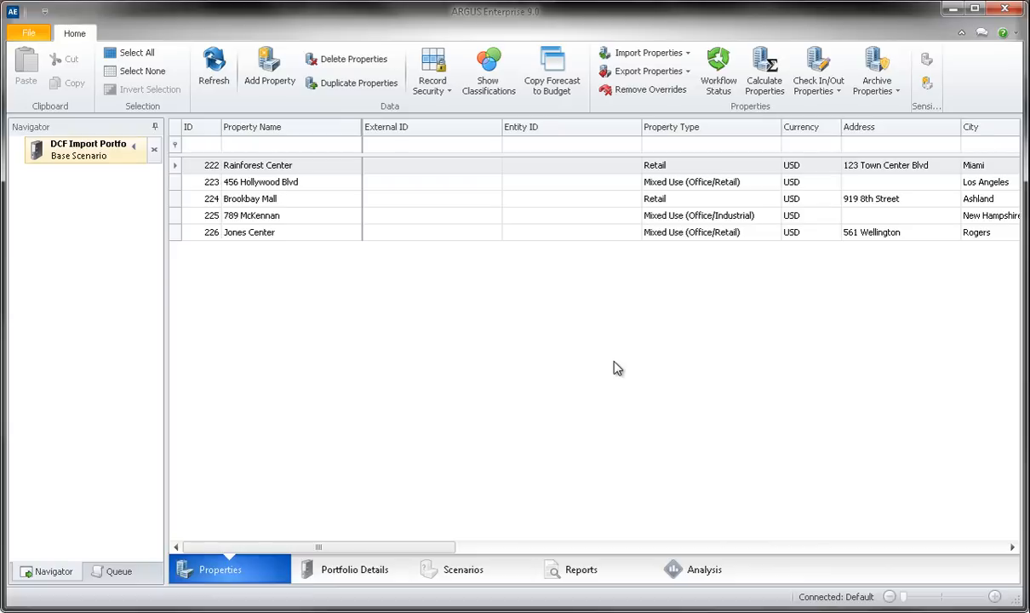
mouse_move(403, 260)
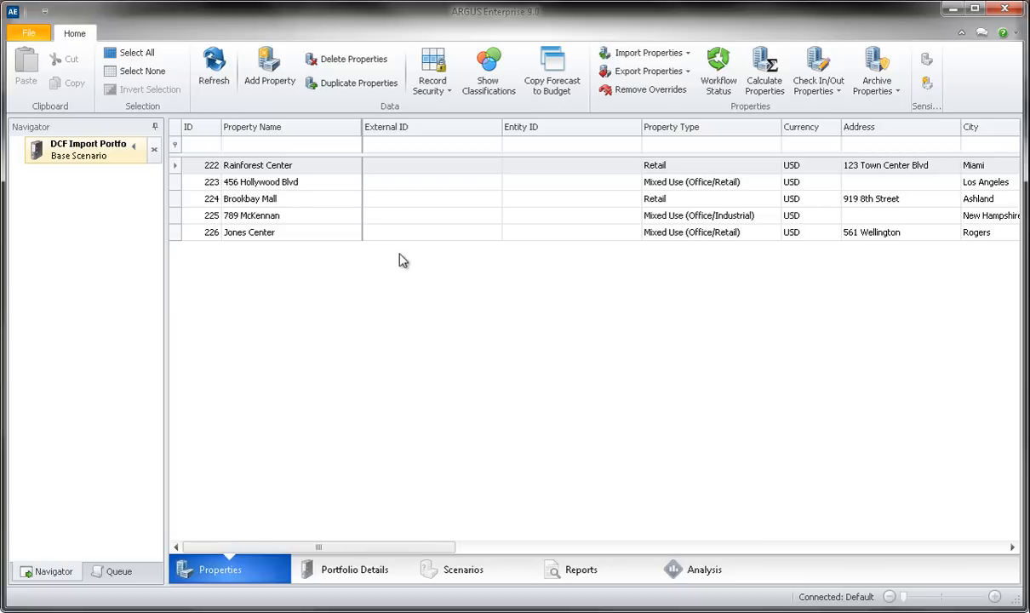
Open 456 Hollywood Blvd and view its Import Review Details, expanding Property to show warnings.
double_click(260, 181)
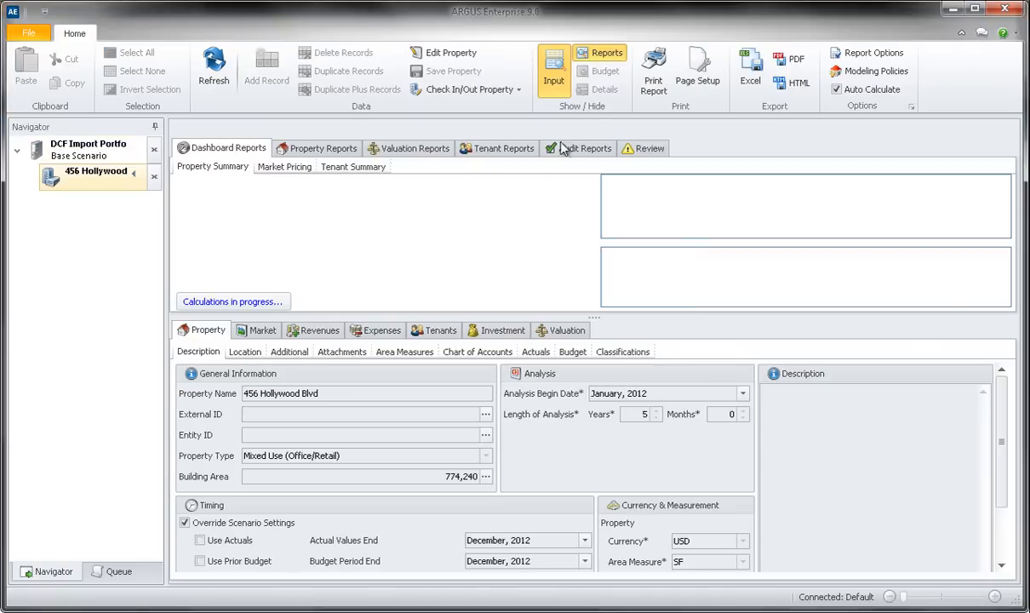
left_click(649, 147)
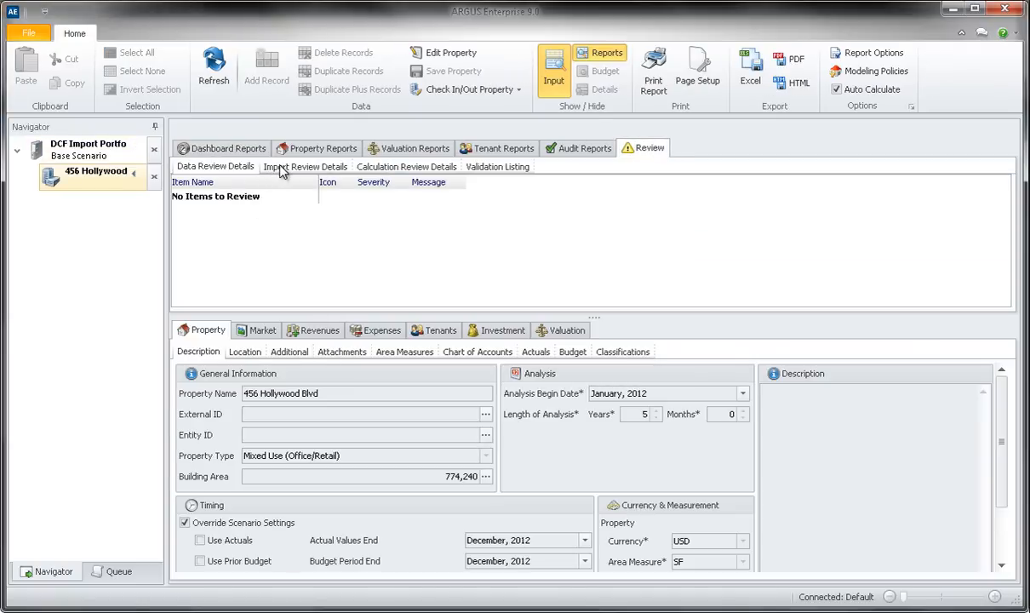
left_click(305, 166)
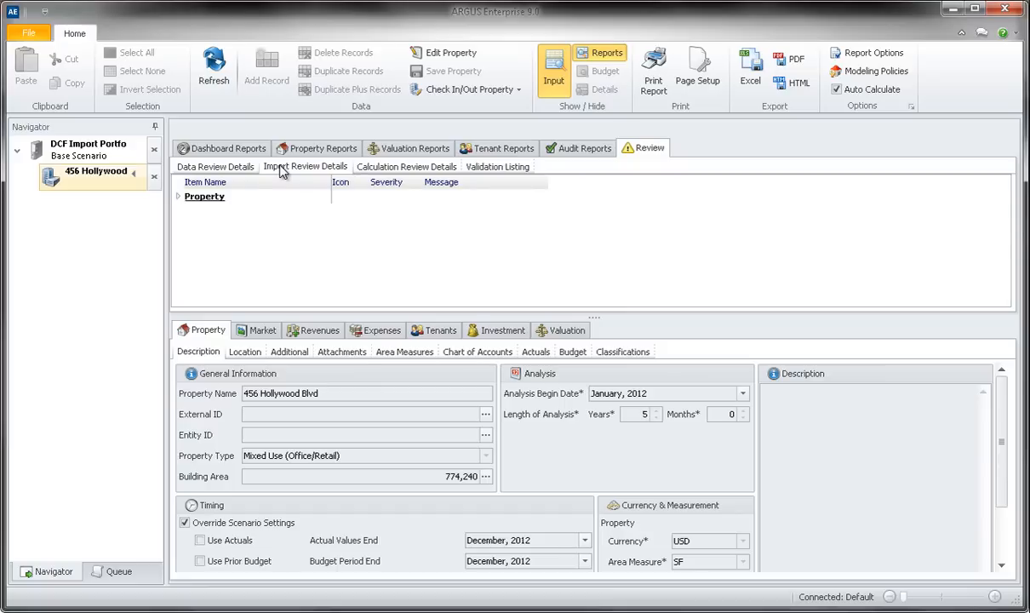
left_click(178, 197)
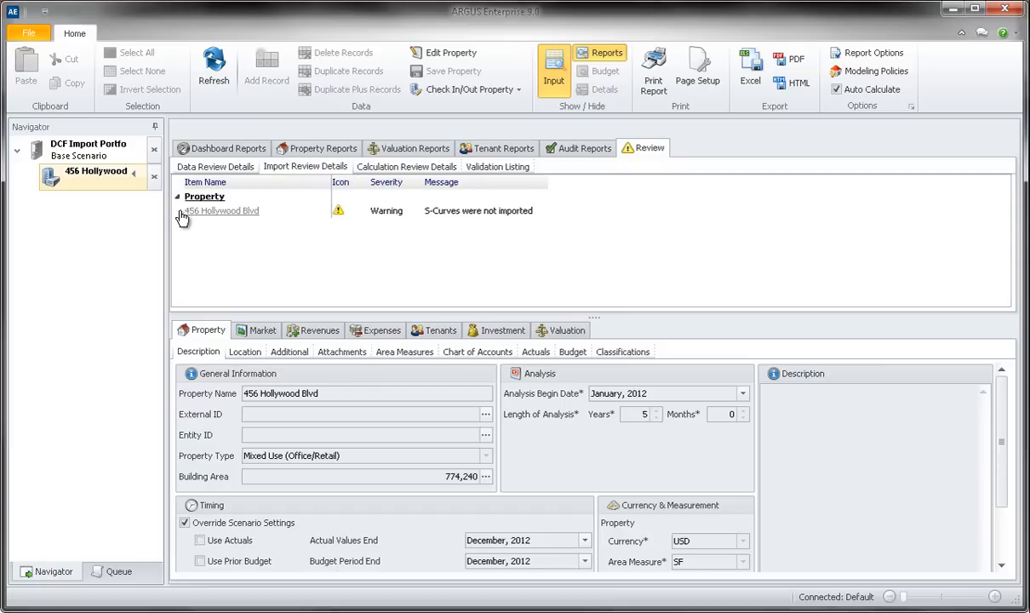